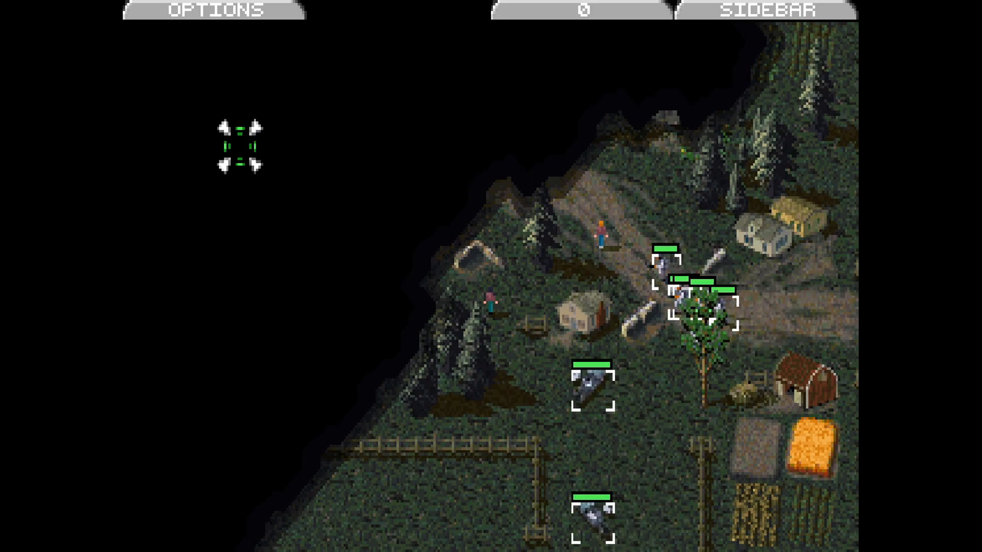
# Step: Scroll the map to follow the bike squad moving through the village
pyautogui.scroll(3)
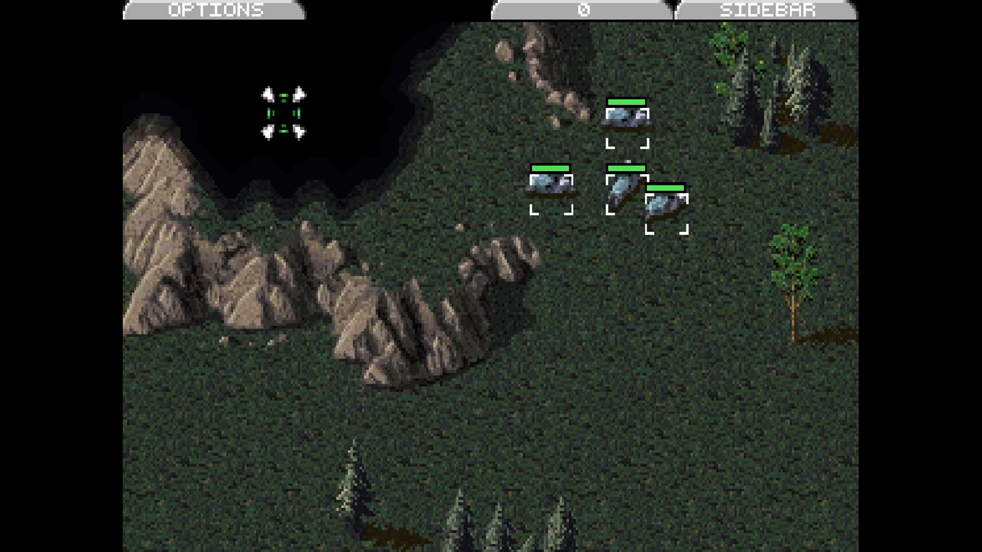
# Step: Pull the bike squad back west of the yellow dinosaur after firing on it
pyautogui.scroll(-3)
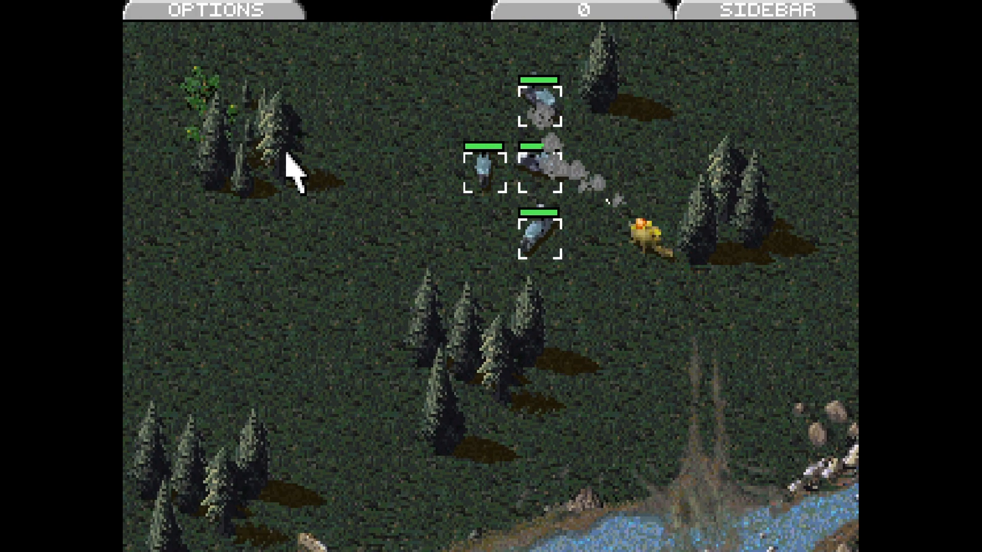
pyautogui.click(523, 259)
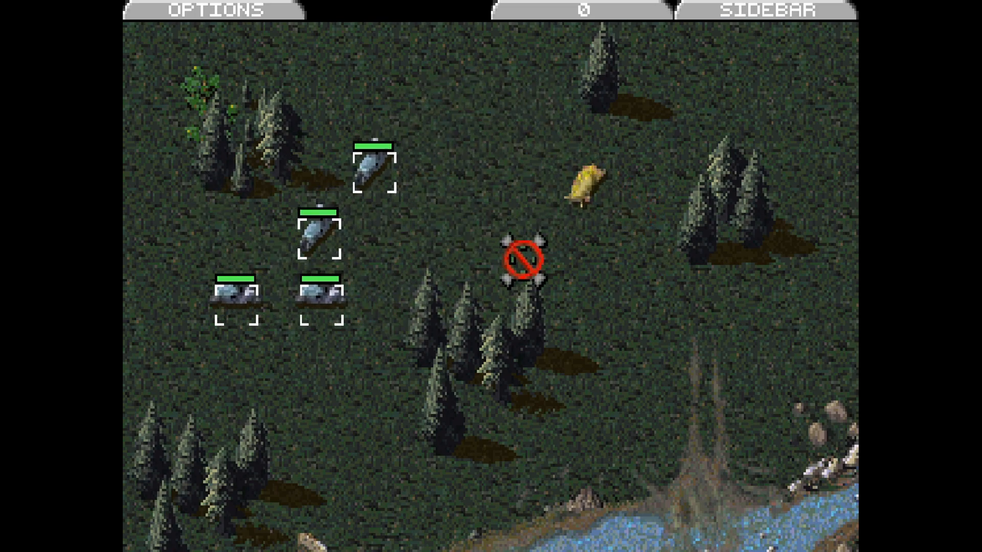